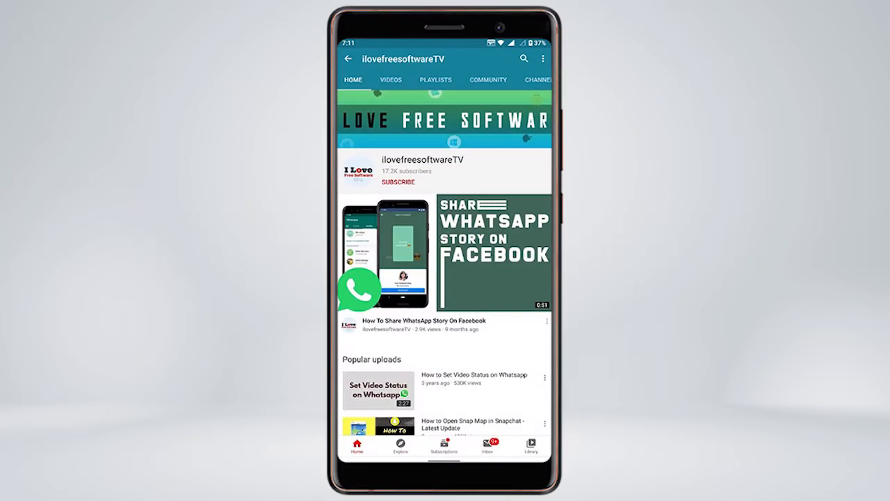
- Start installing Direct Memo into Slack from the directmemo.io home page
click(398, 182)
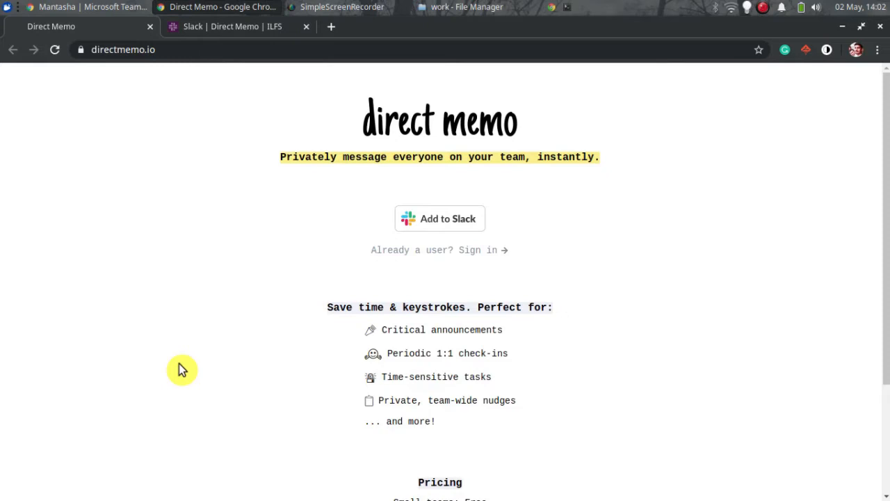
mouse_move(329, 278)
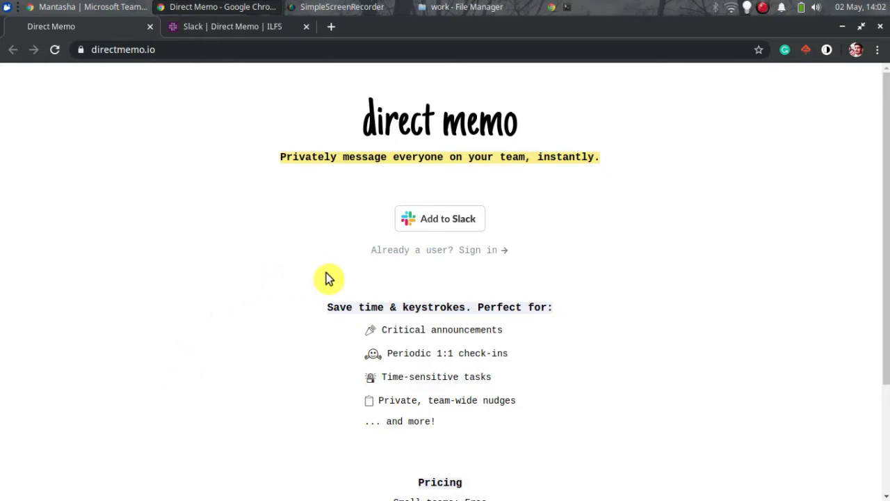
mouse_move(416, 289)
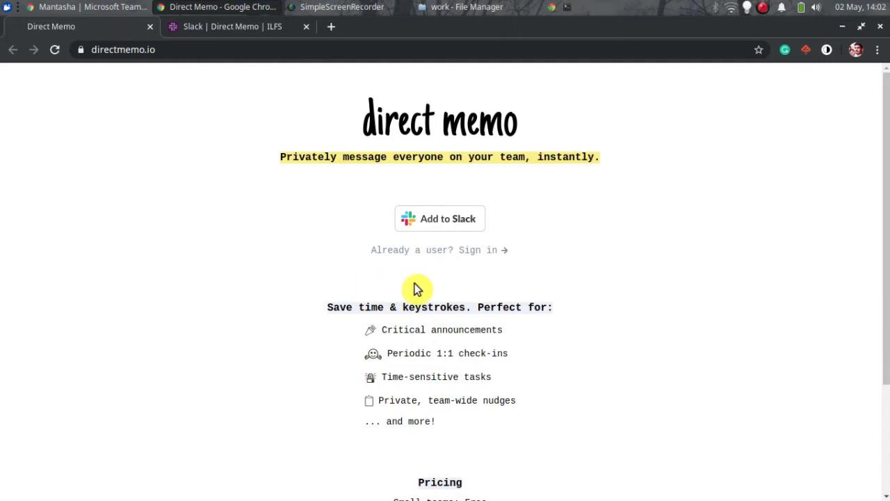
mouse_move(440, 223)
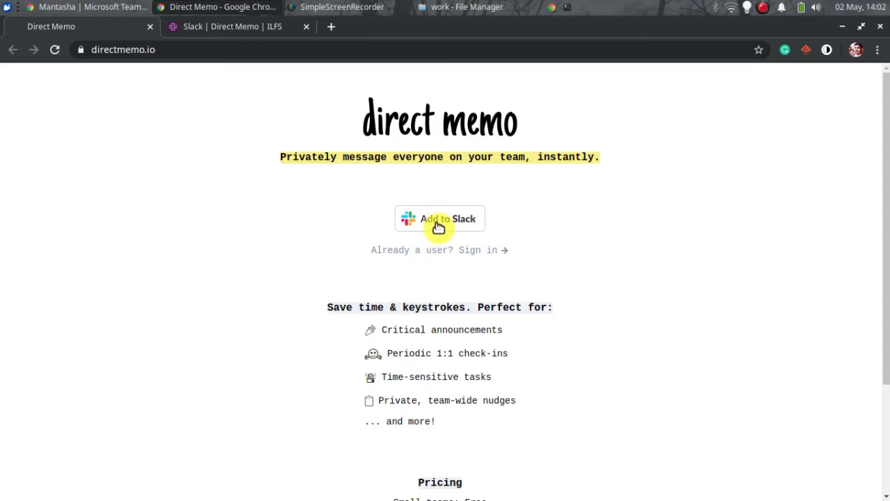
click(439, 219)
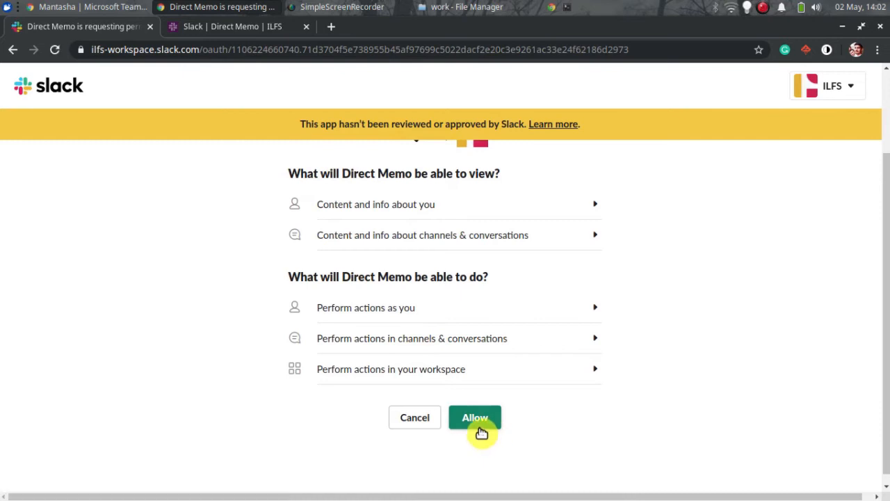
mouse_move(290, 106)
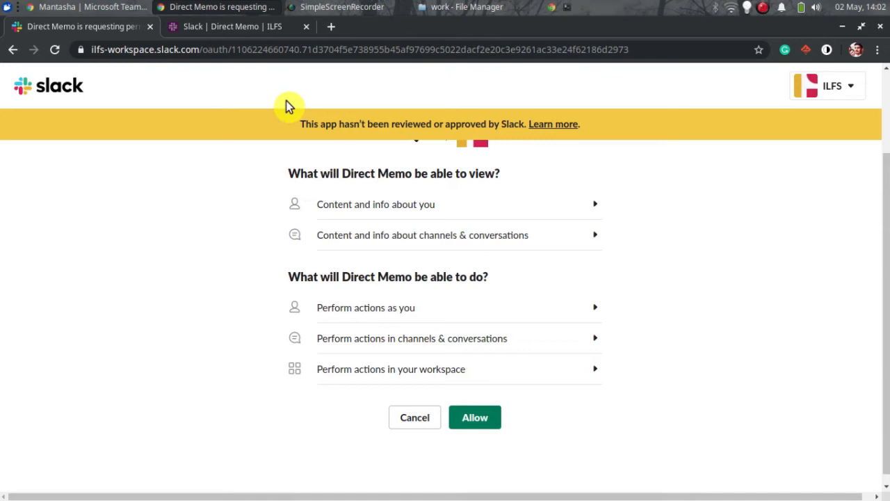
- Allow Direct Memo's requested view and action permissions for the ILFS workspace
click(475, 416)
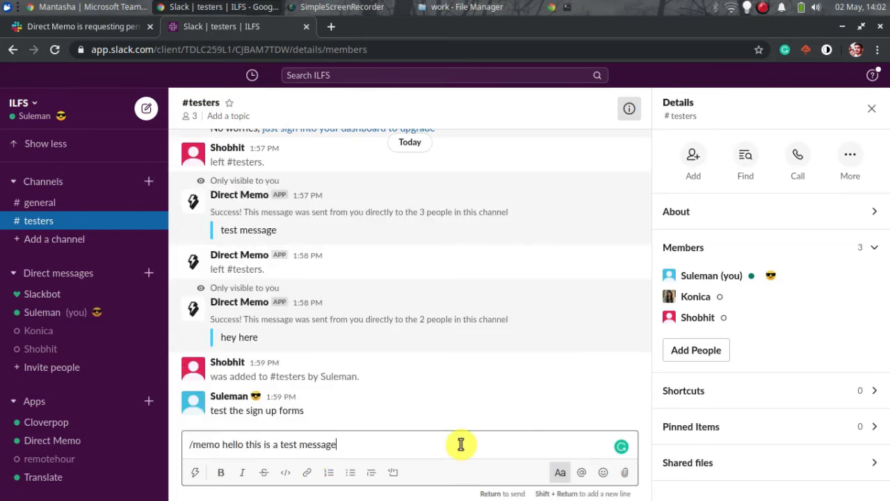
- Send '/memo hello this is a test message' in #testers
key(Return)
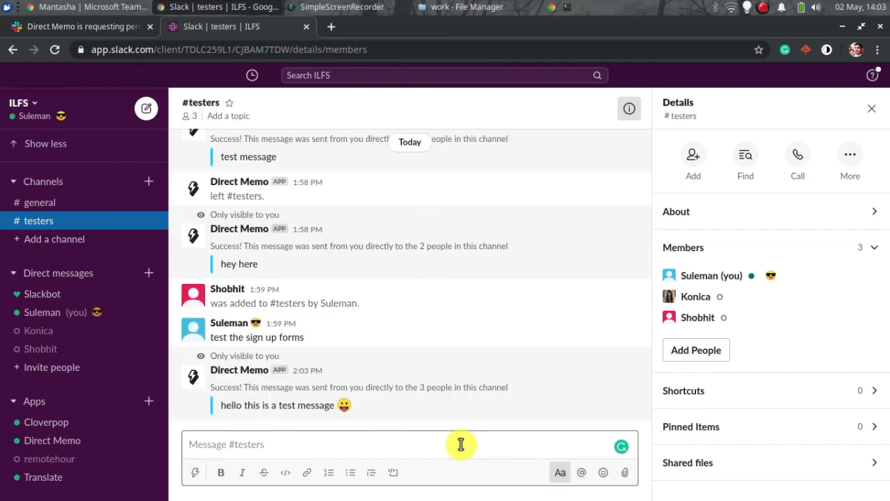
mouse_move(274, 426)
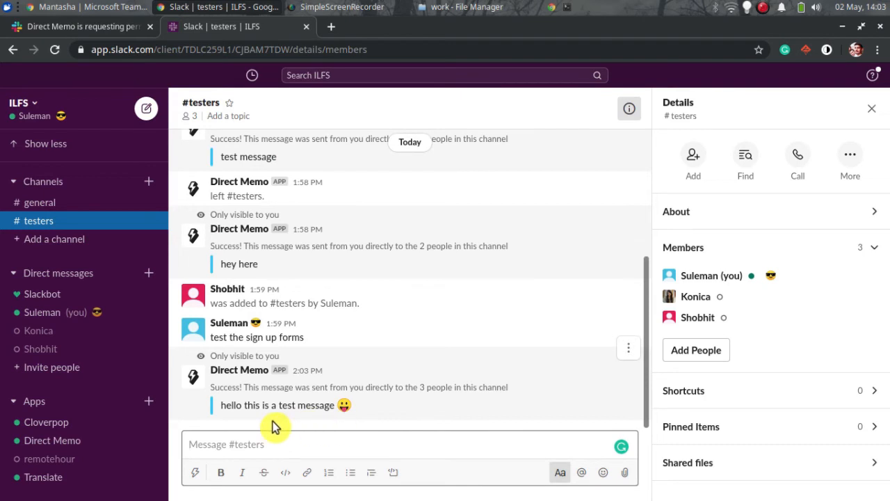
- Check the memo arrived in the Suleman, Konica and Shobhit direct messages
click(42, 312)
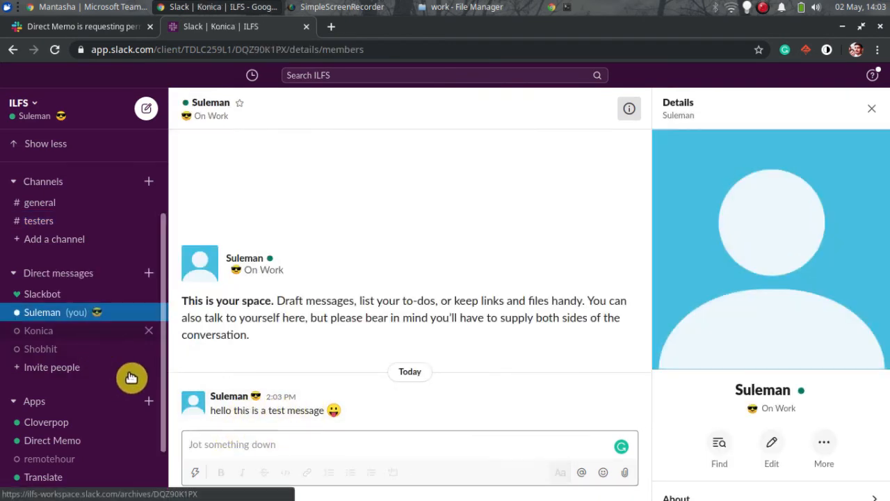
click(38, 331)
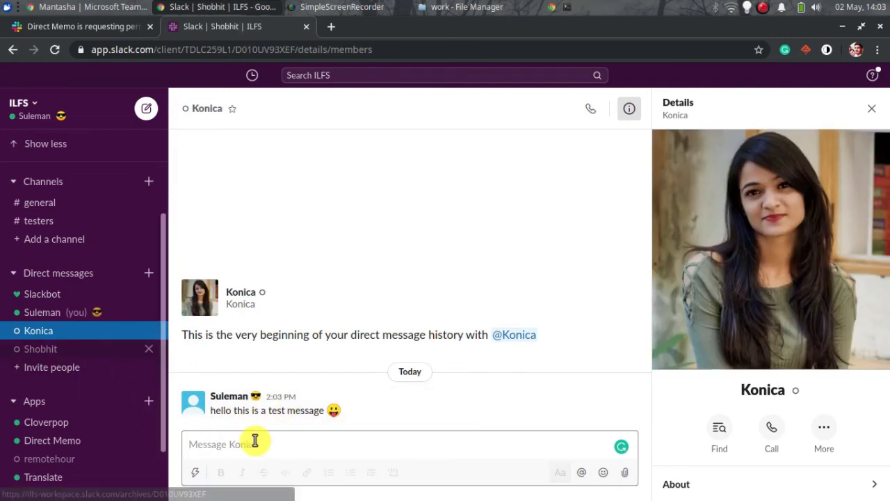
click(40, 348)
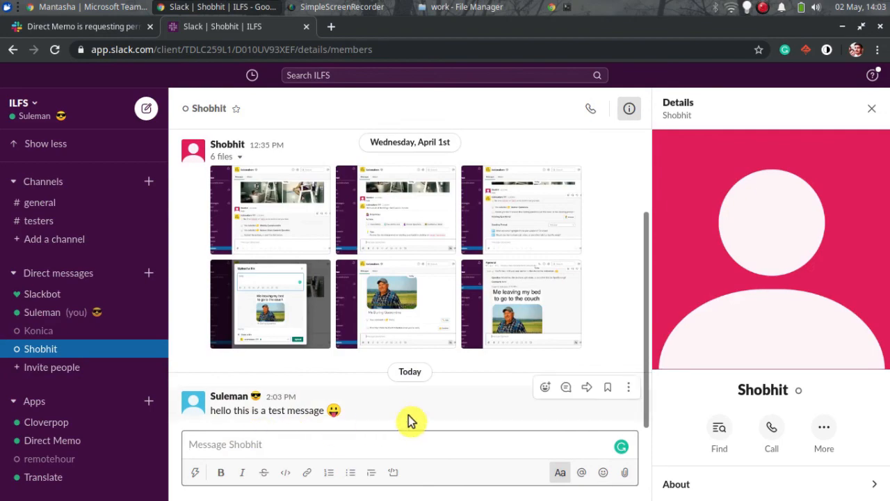